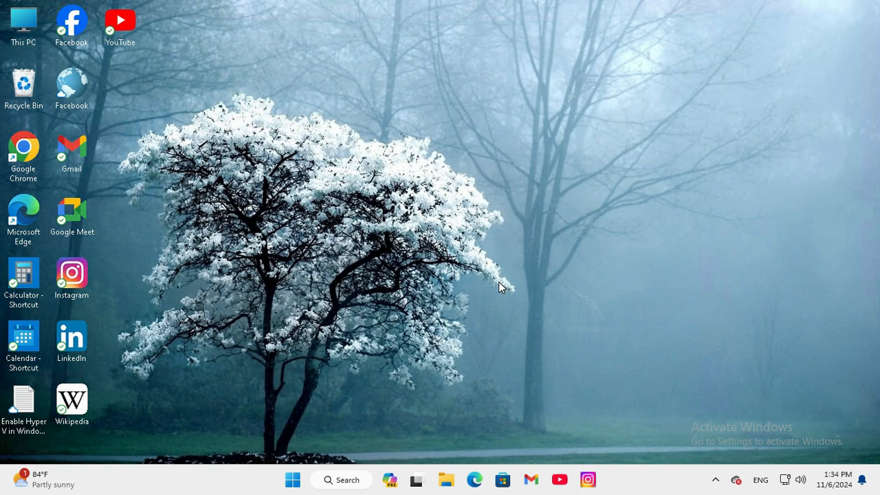
# - Search 'task' in Windows Search and run Task Scheduler as administrator
pyautogui.click(352, 478)
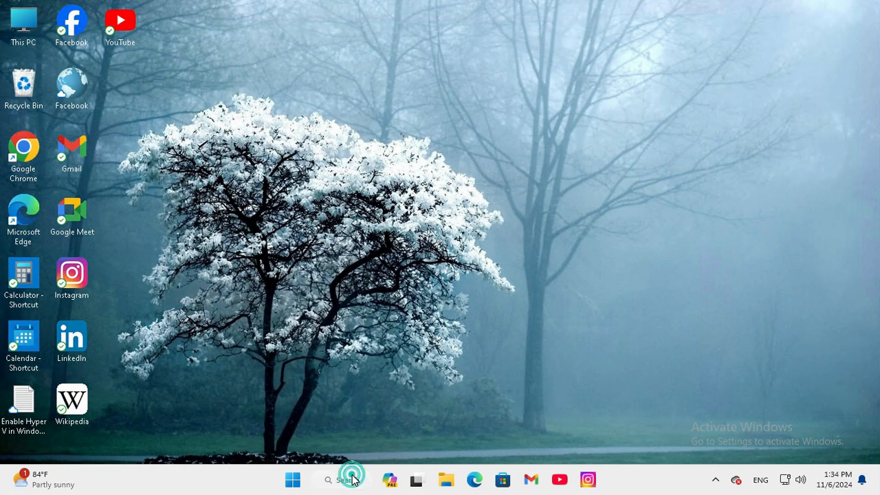
pyautogui.click(351, 480)
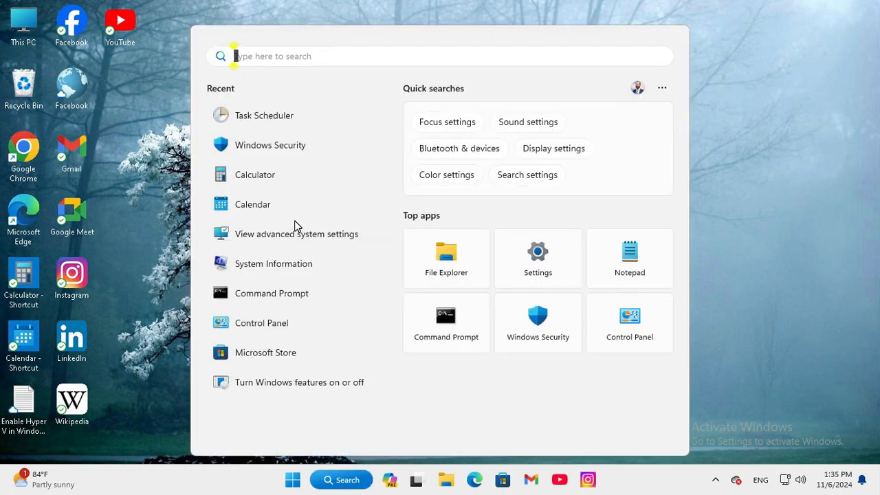
pyautogui.click(280, 55)
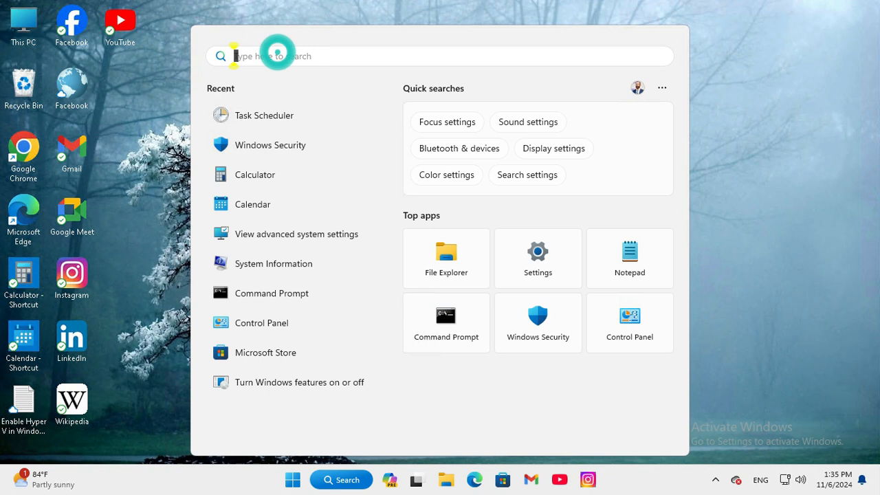
pyautogui.write('task')
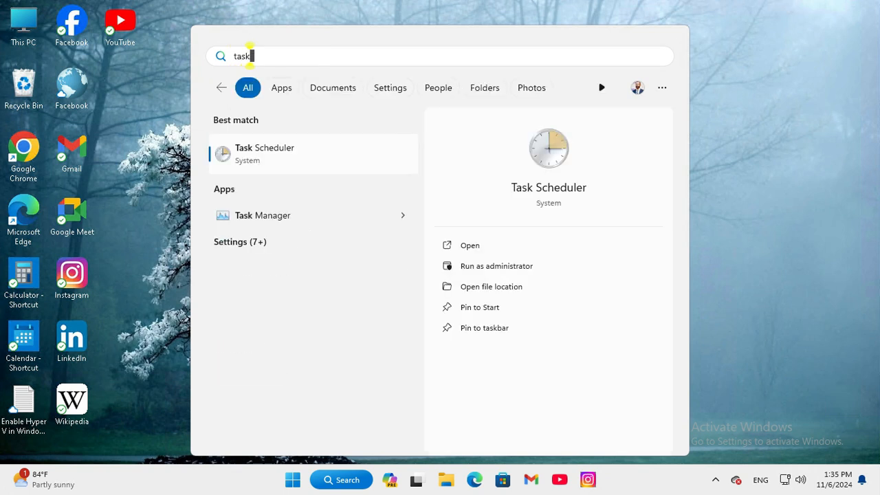
pyautogui.rightClick(263, 152)
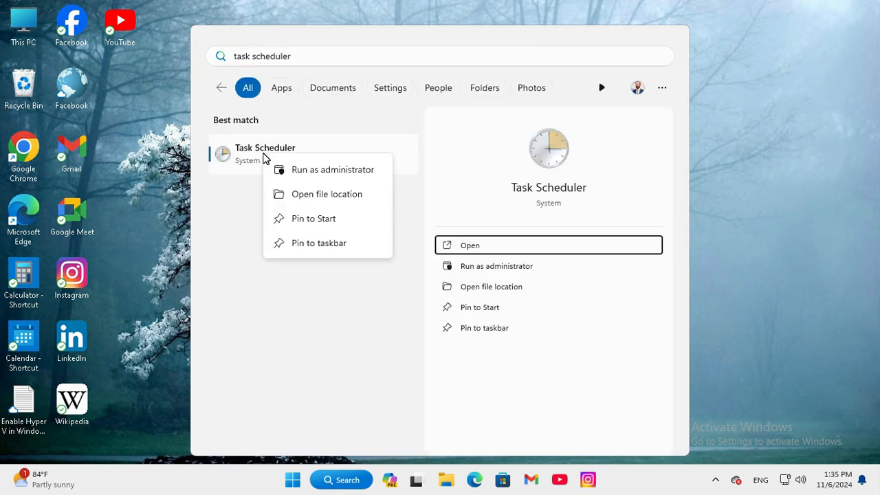
pyautogui.moveTo(314, 170)
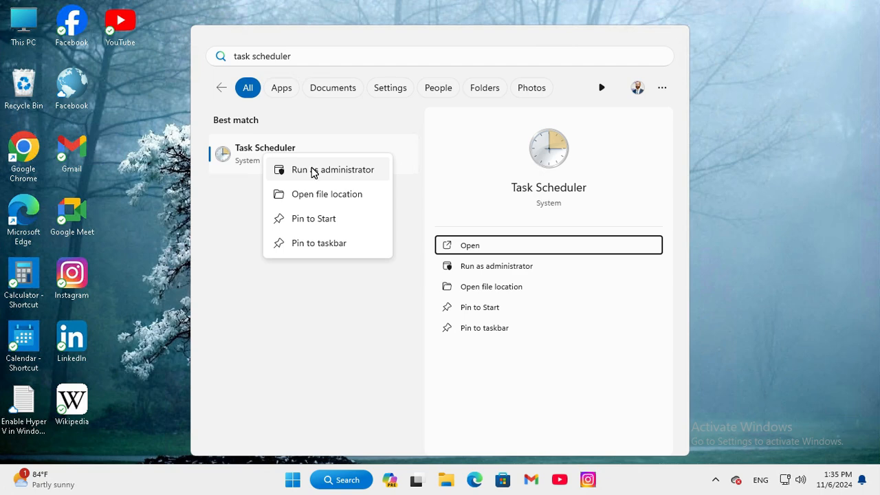
pyautogui.click(335, 169)
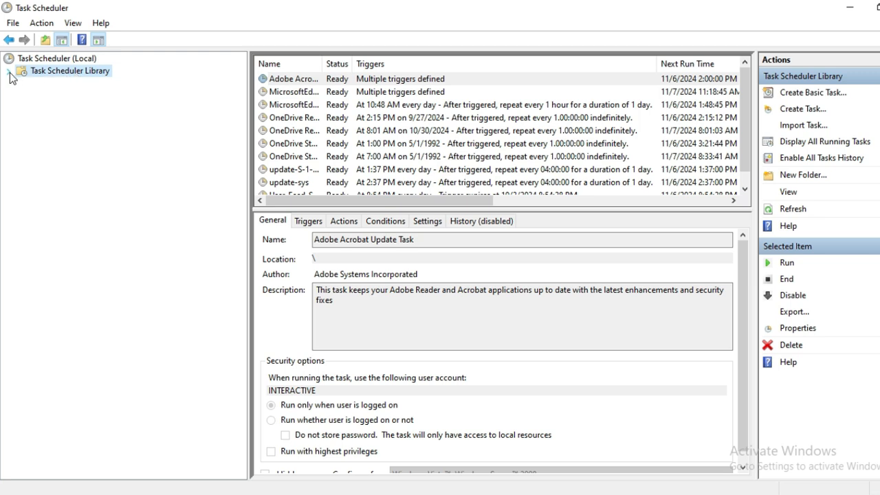
# - Expand Task Scheduler Library > Microsoft and select the Office folder to list its tasks
pyautogui.click(8, 71)
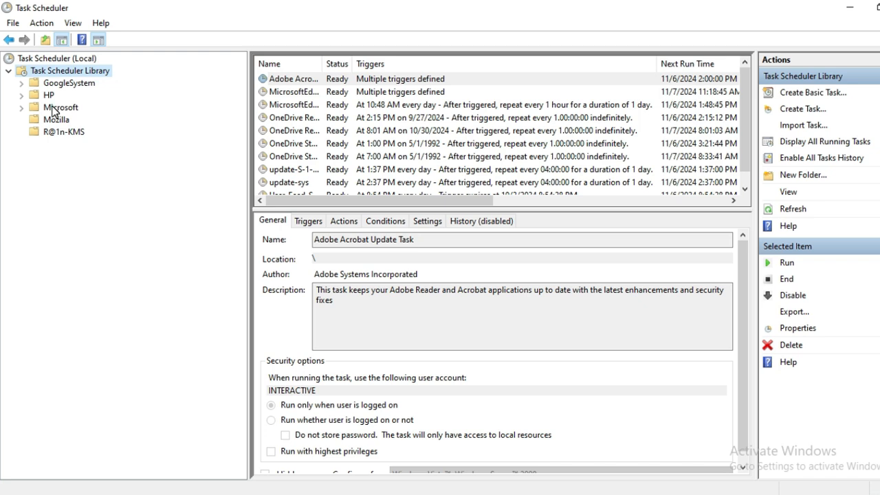
pyautogui.click(61, 107)
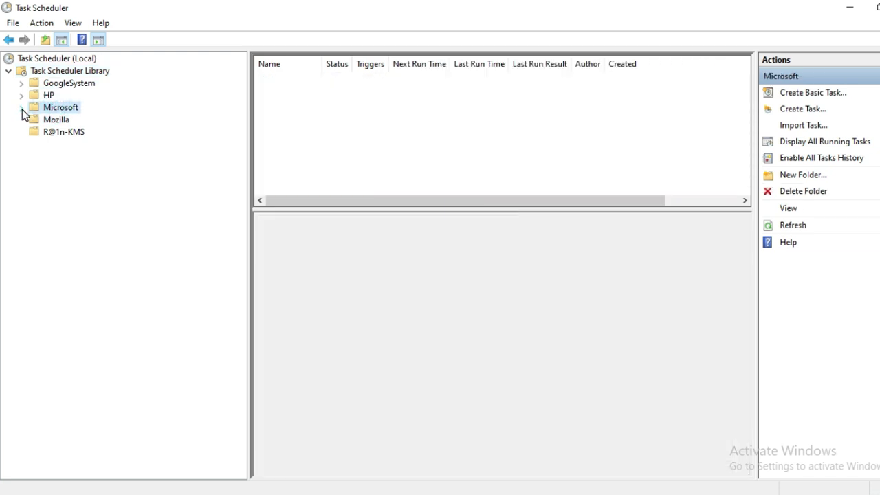
pyautogui.click(20, 107)
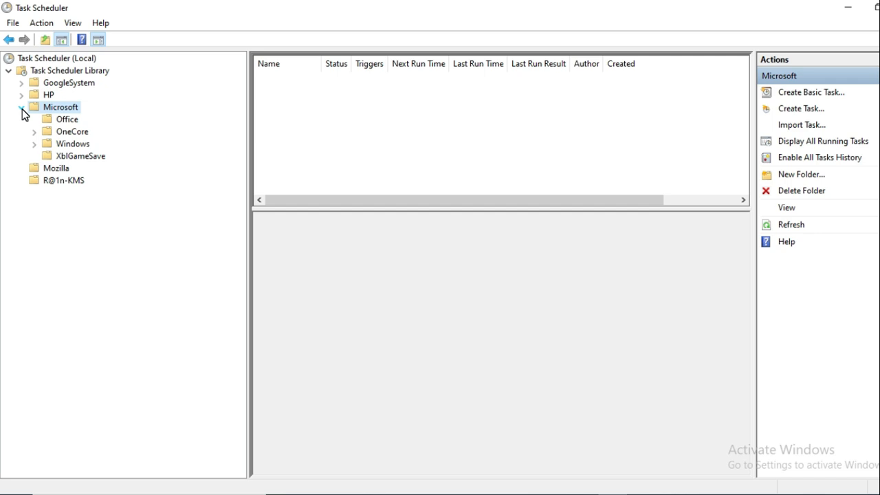
pyautogui.click(22, 107)
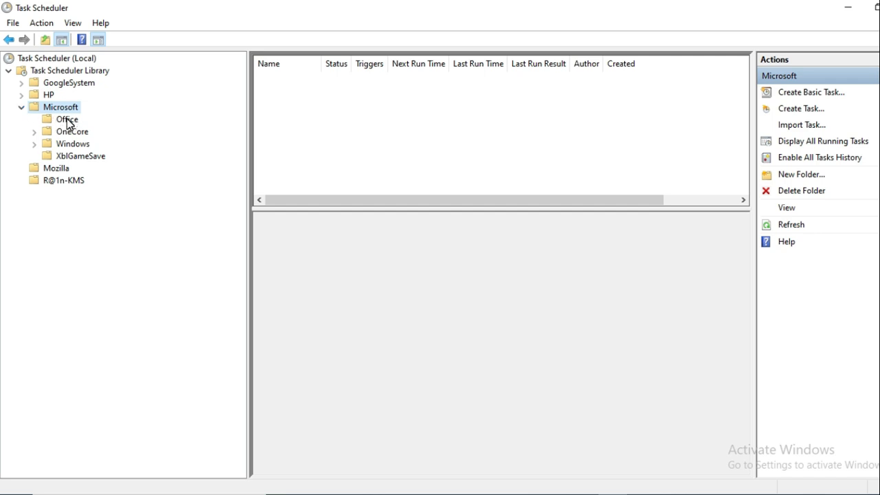
pyautogui.moveTo(68, 125)
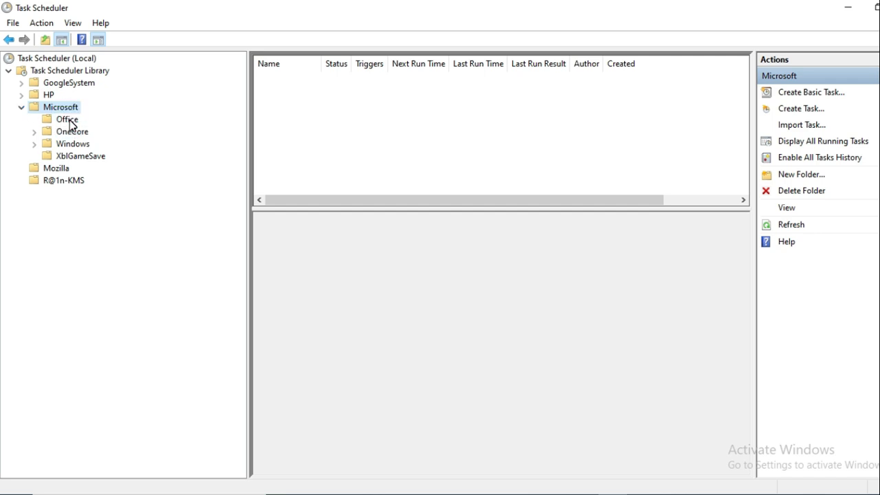
pyautogui.click(66, 119)
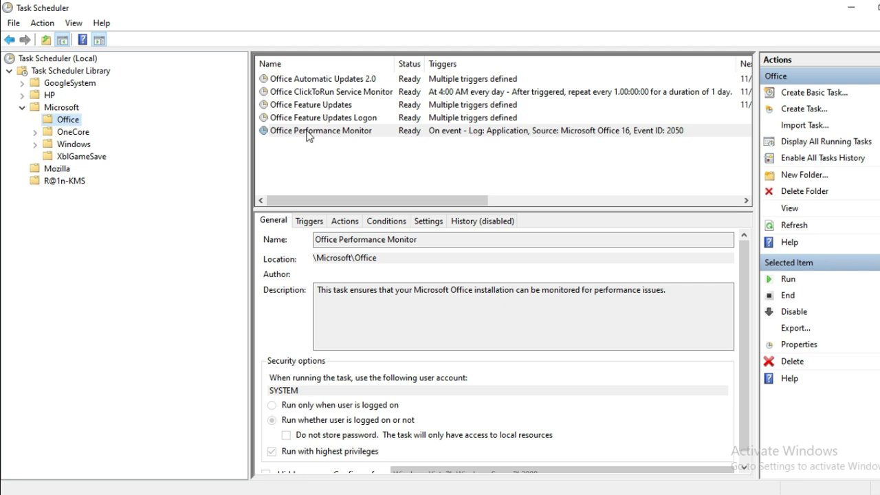
pyautogui.moveTo(323, 83)
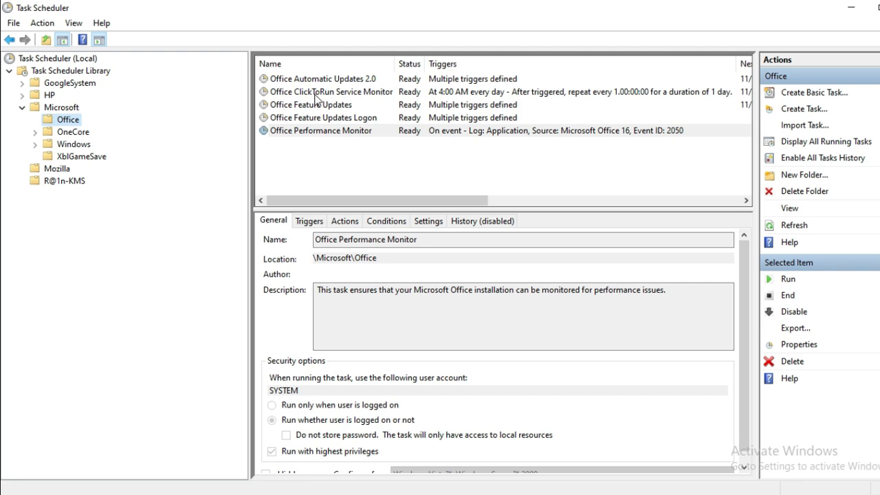
pyautogui.moveTo(343, 97)
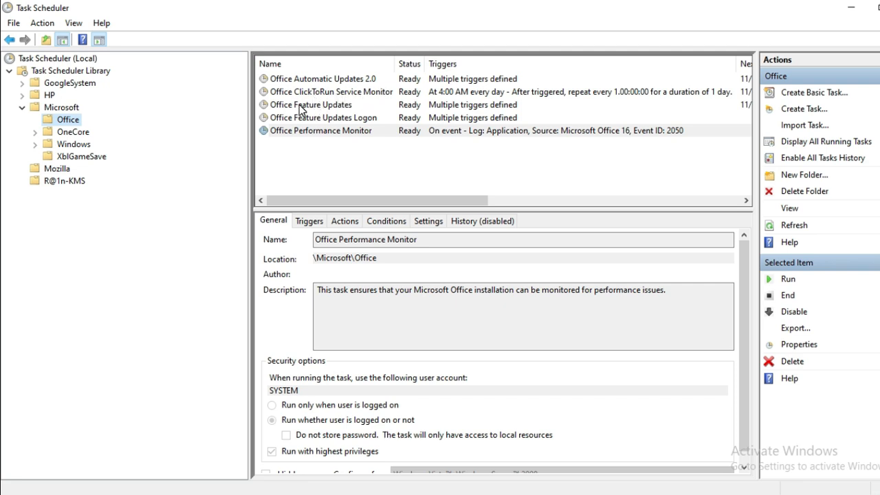
pyautogui.moveTo(307, 129)
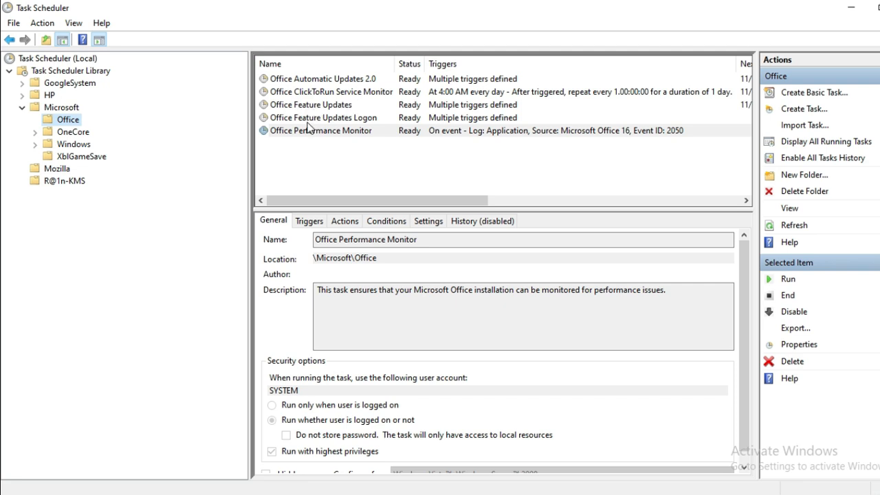
pyautogui.moveTo(312, 138)
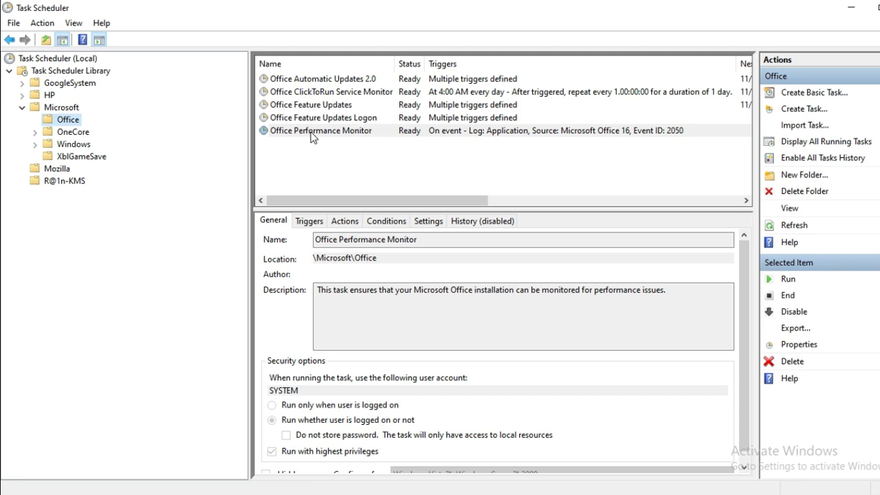
pyautogui.moveTo(447, 168)
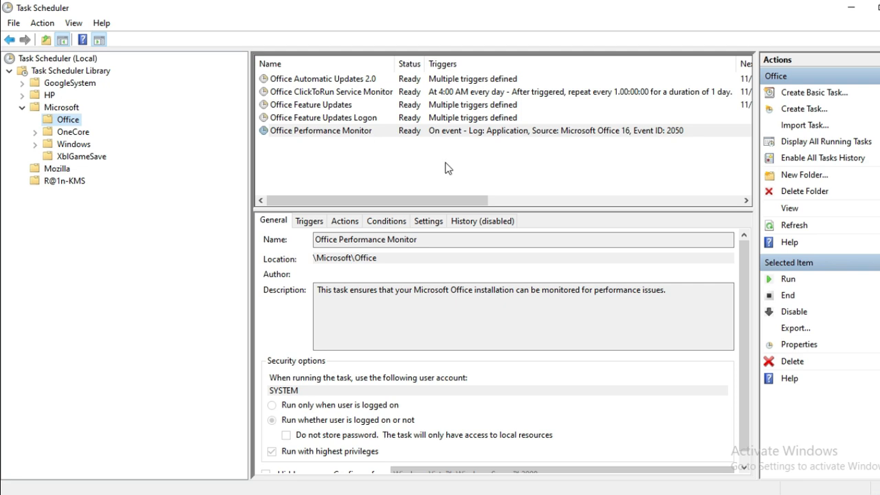
pyautogui.moveTo(451, 166)
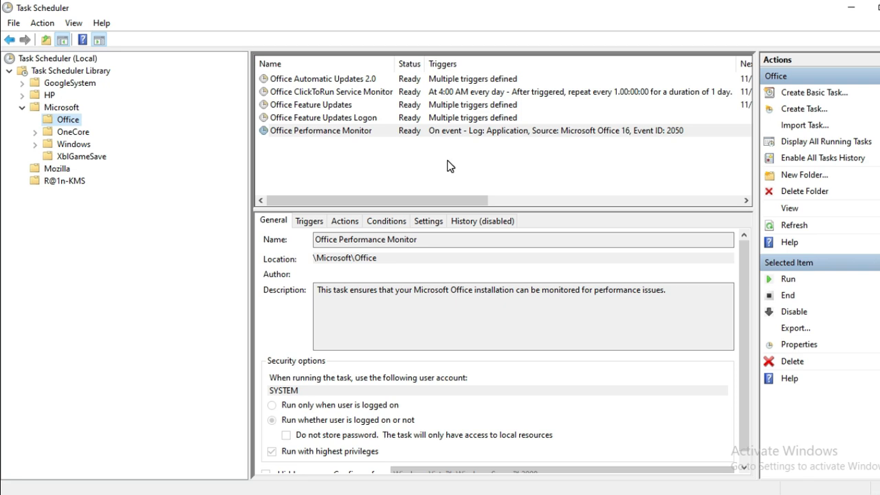
pyautogui.moveTo(338, 80)
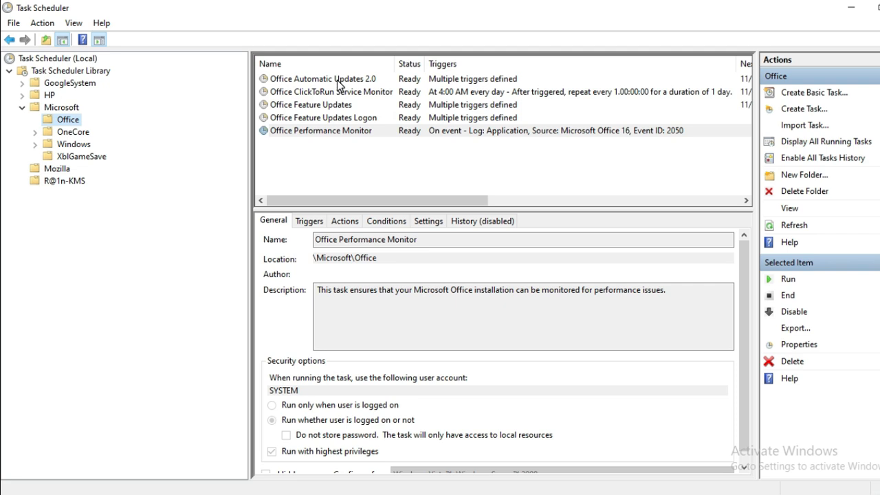
# - Disable the Office Automatic Updates 2.0 task from the Actions pane
pyautogui.click(330, 79)
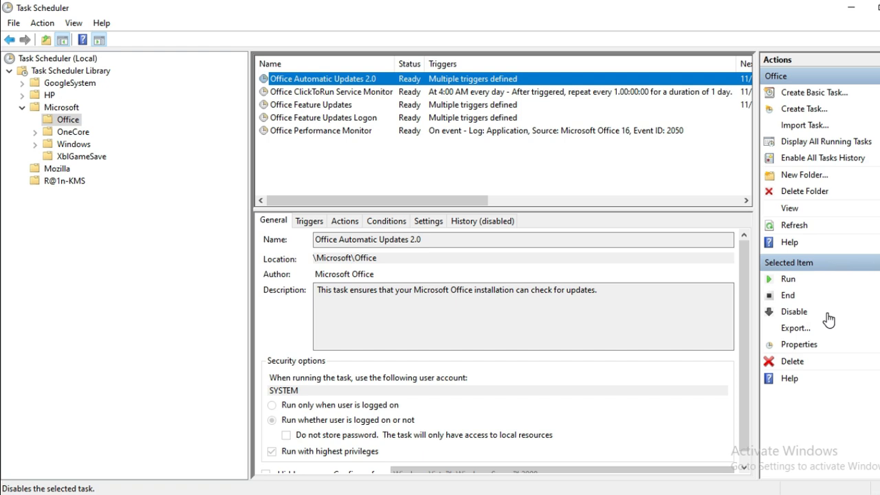
pyautogui.moveTo(794, 319)
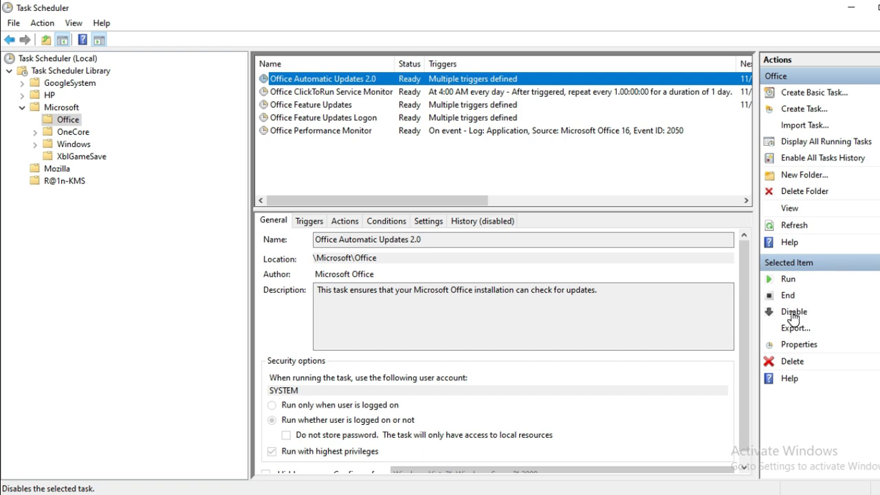
pyautogui.click(794, 311)
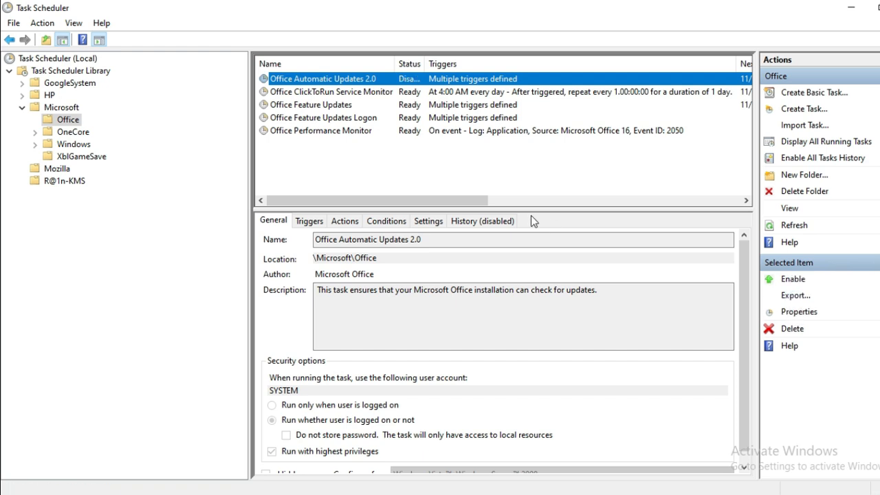
pyautogui.click(379, 96)
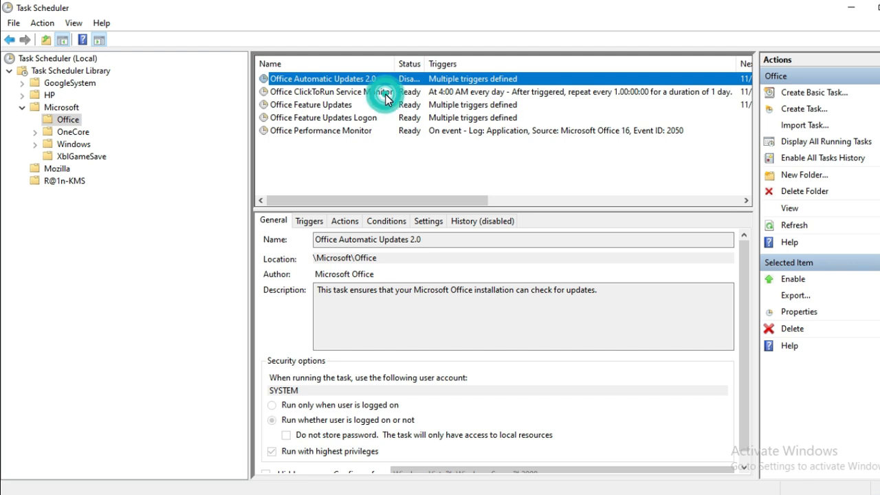
# - Disable the Office ClickToRun Service Monitor task, then select Office Feature Updates
pyautogui.click(336, 91)
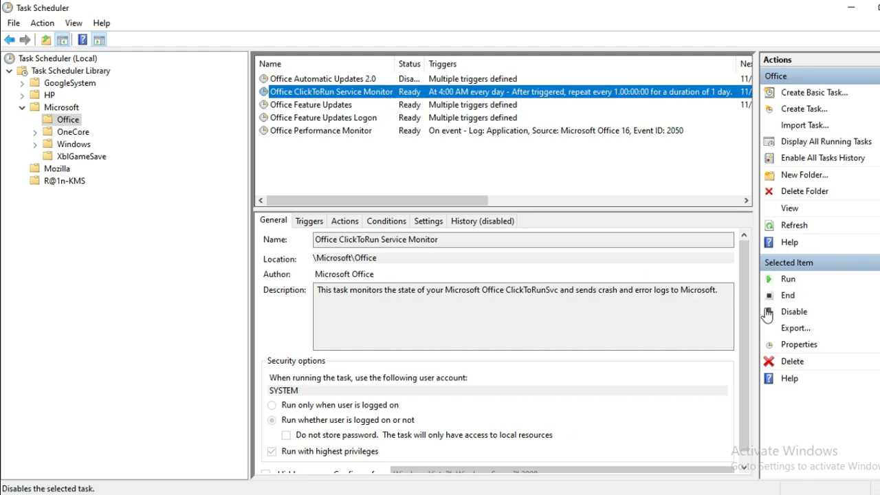
pyautogui.click(794, 311)
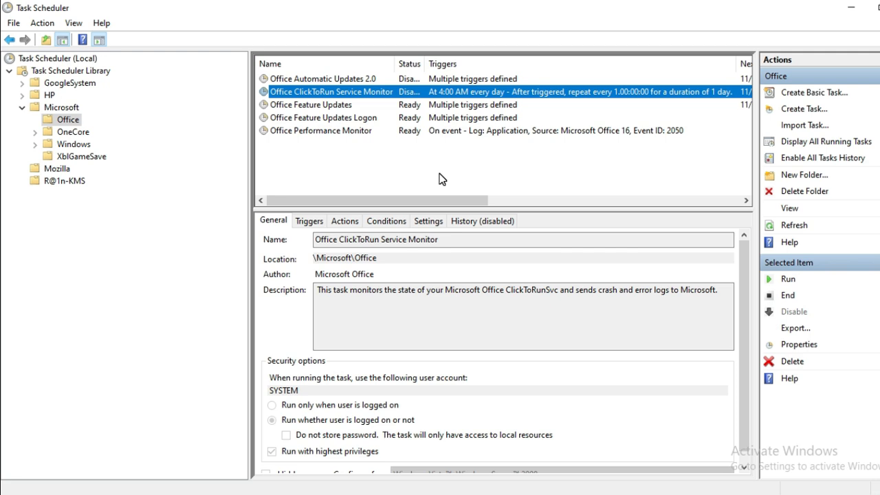
pyautogui.click(319, 104)
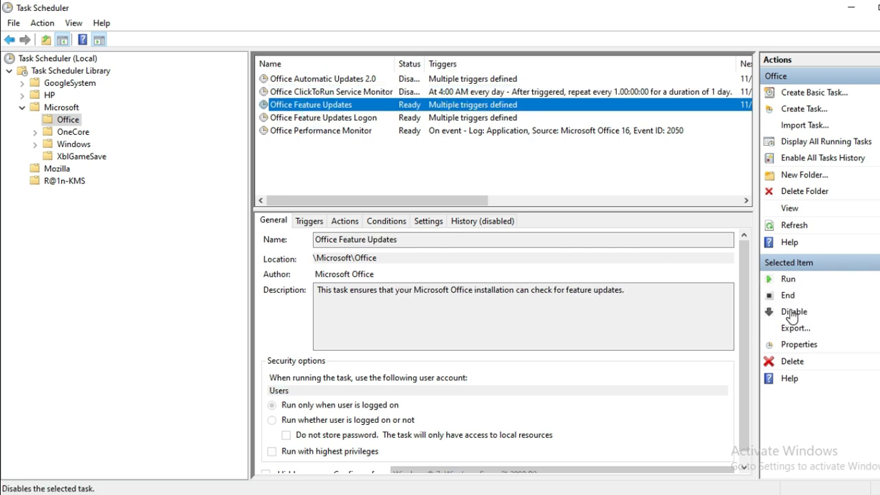
# - Disable the Office Feature Updates and Office Feature Updates Logon tasks
pyautogui.click(795, 311)
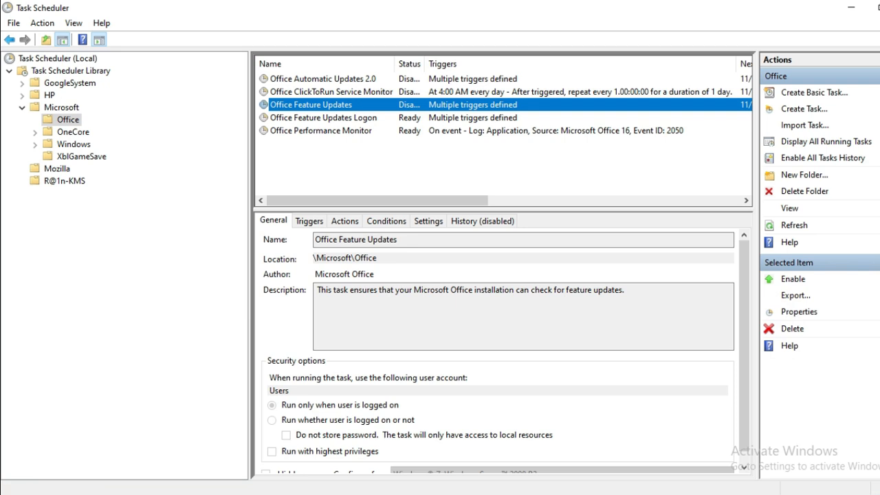
pyautogui.click(326, 118)
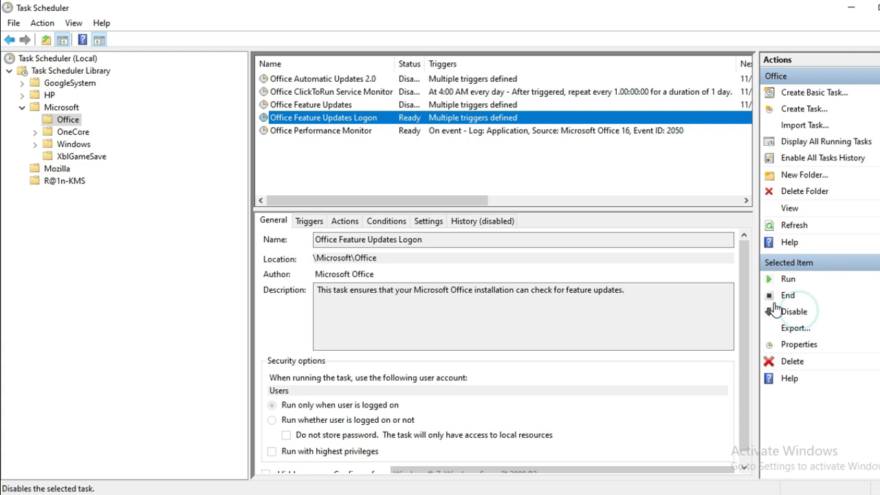
pyautogui.click(794, 312)
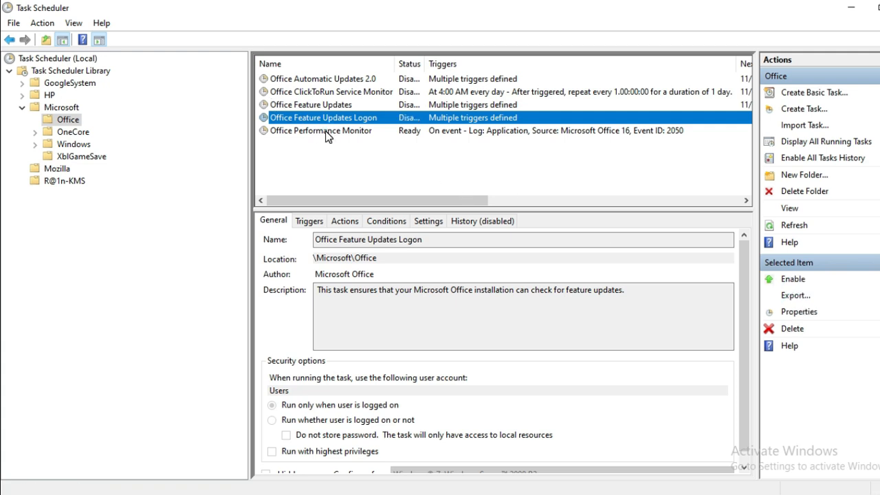
# - Disable the Office Performance Monitor task so all five Office tasks are disabled
pyautogui.click(323, 131)
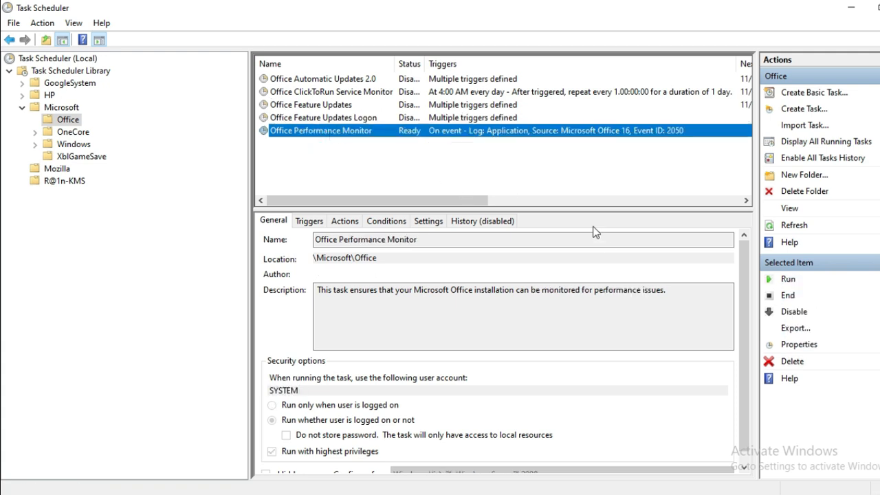
pyautogui.click(792, 311)
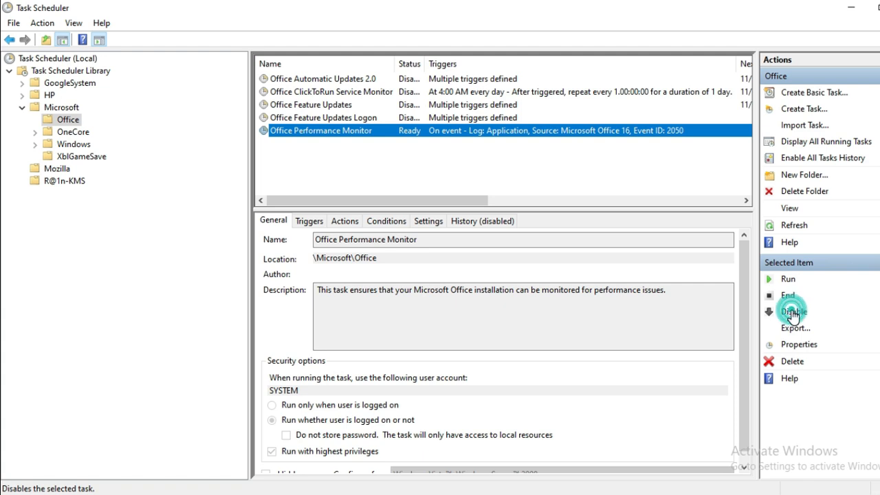
pyautogui.click(792, 311)
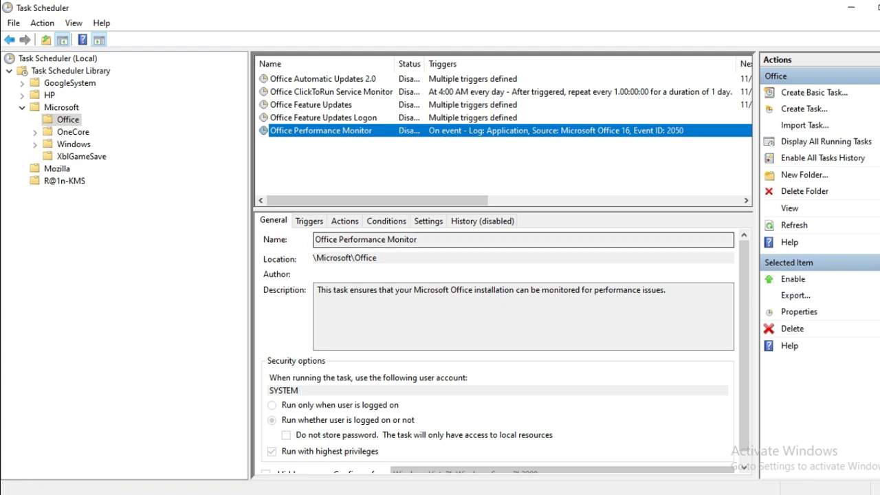